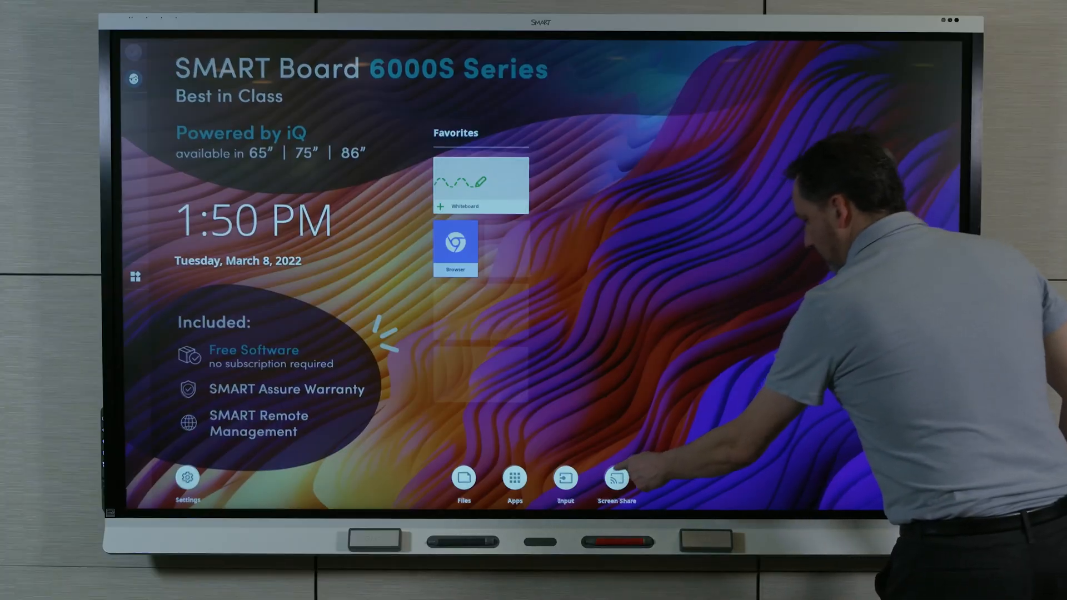
Step: Show the Mac and Windows options and reach smartmirror.link's Connect via web page, then the SMART support site
left_click(616, 478)
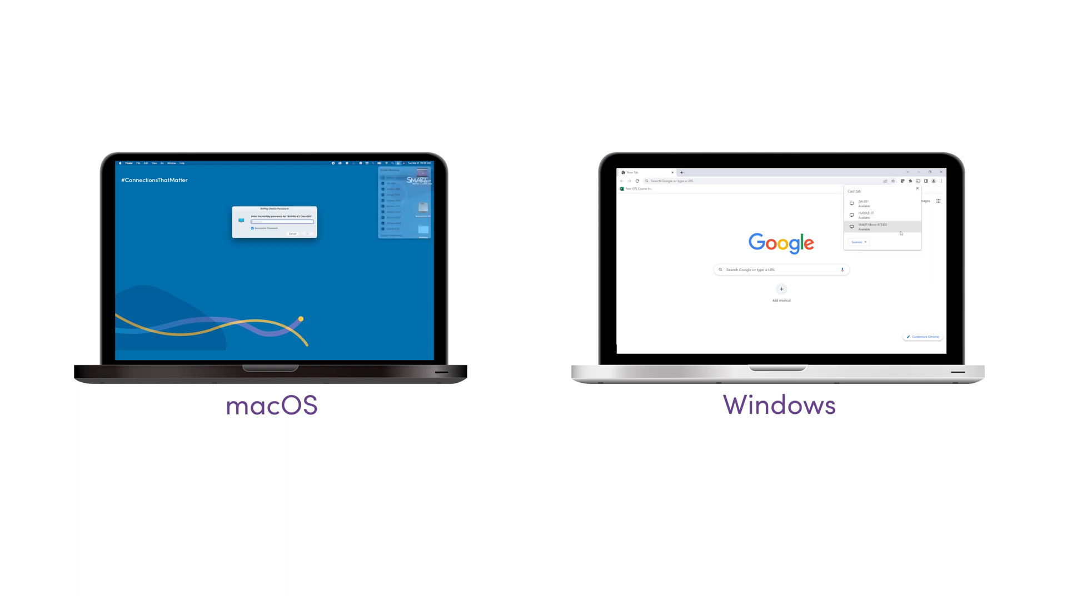
left_click(881, 227)
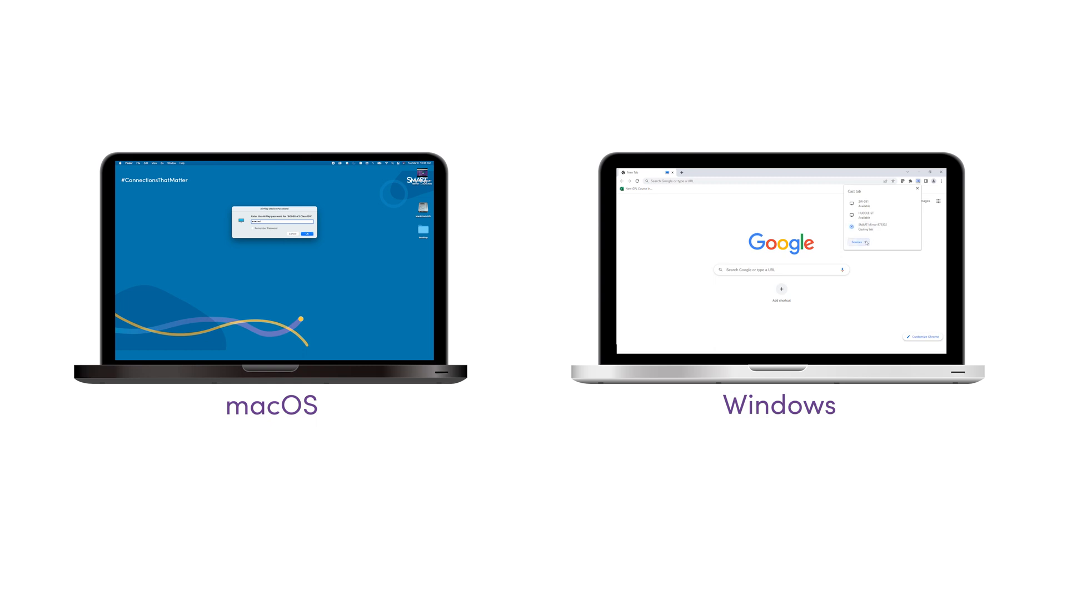
left_click(857, 241)
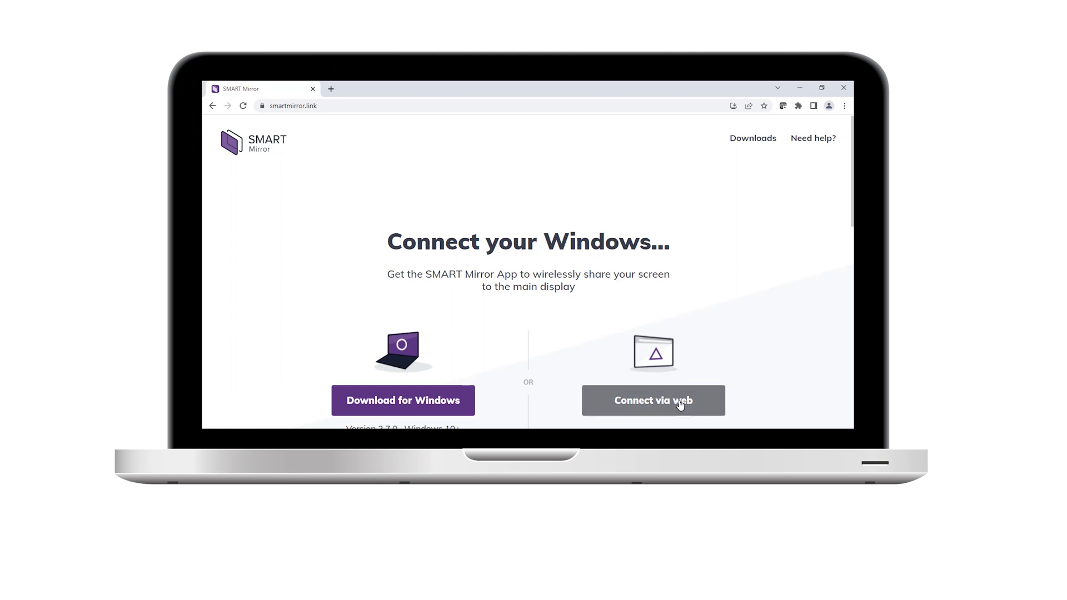
left_click(652, 400)
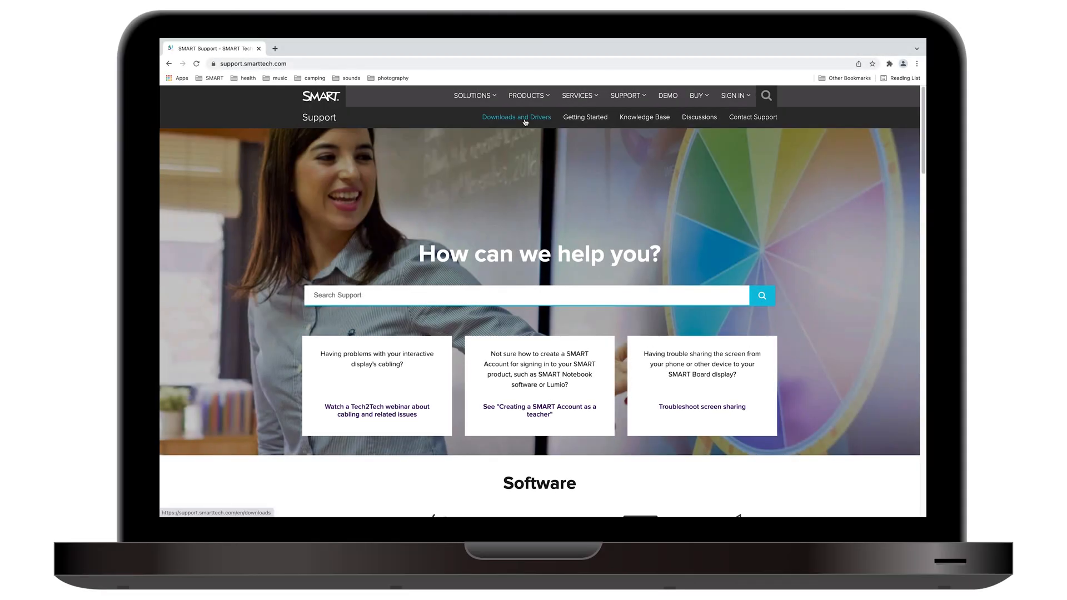
Step: Navigate Downloads and Drivers > iQ experience > SMART Mirror apps > macOS and download the DMG installer
left_click(515, 117)
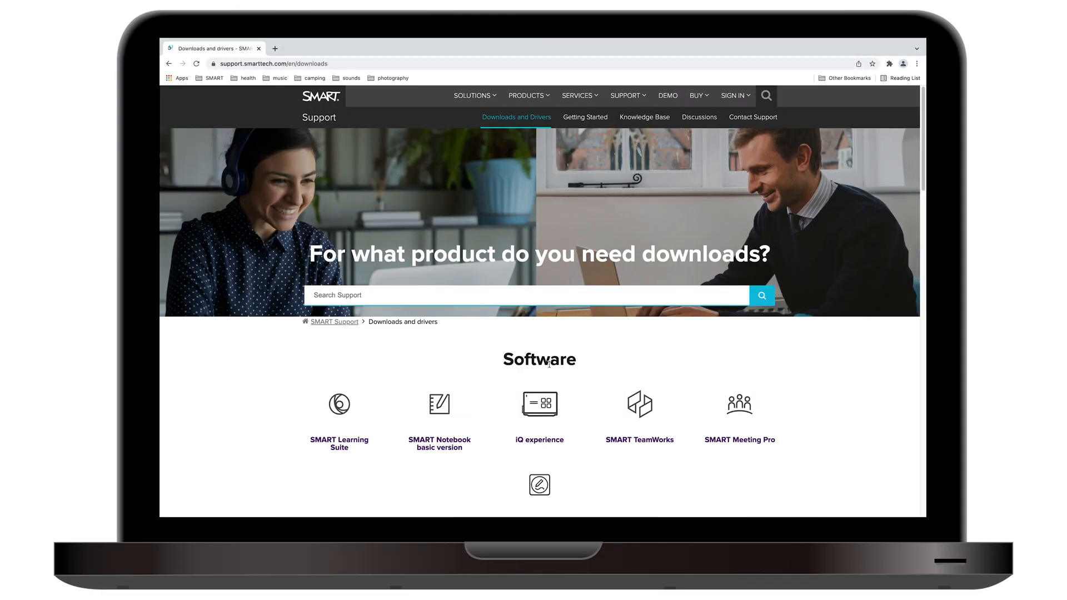
left_click(538, 402)
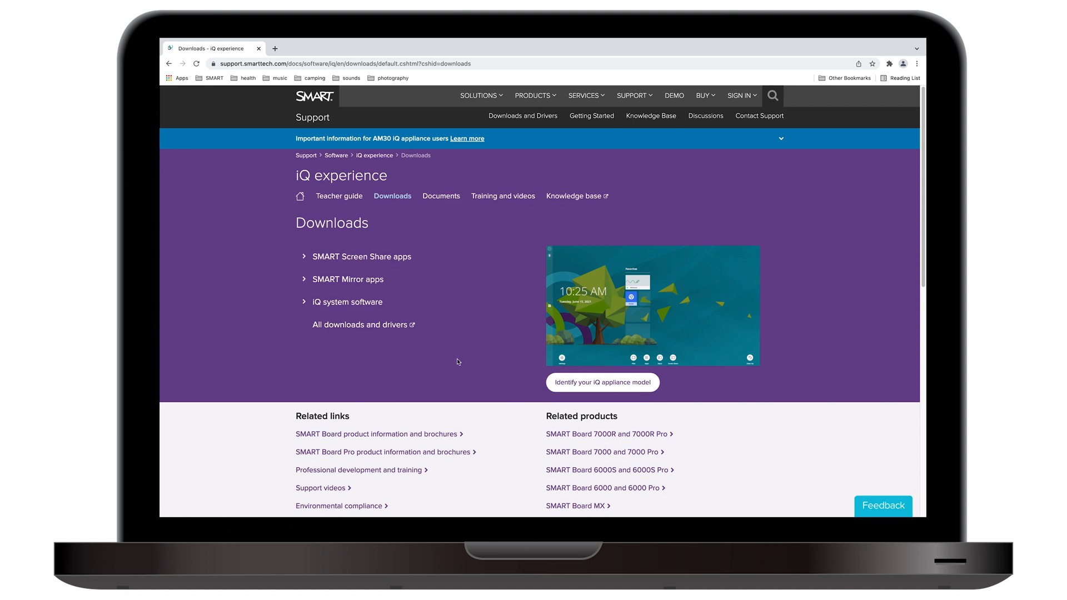
left_click(347, 278)
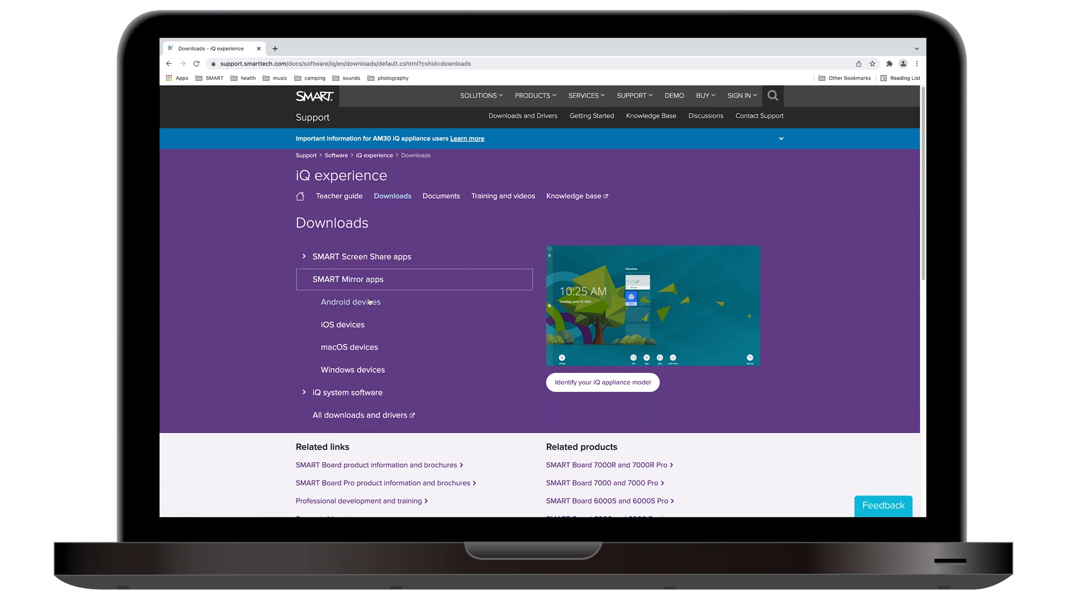
left_click(349, 346)
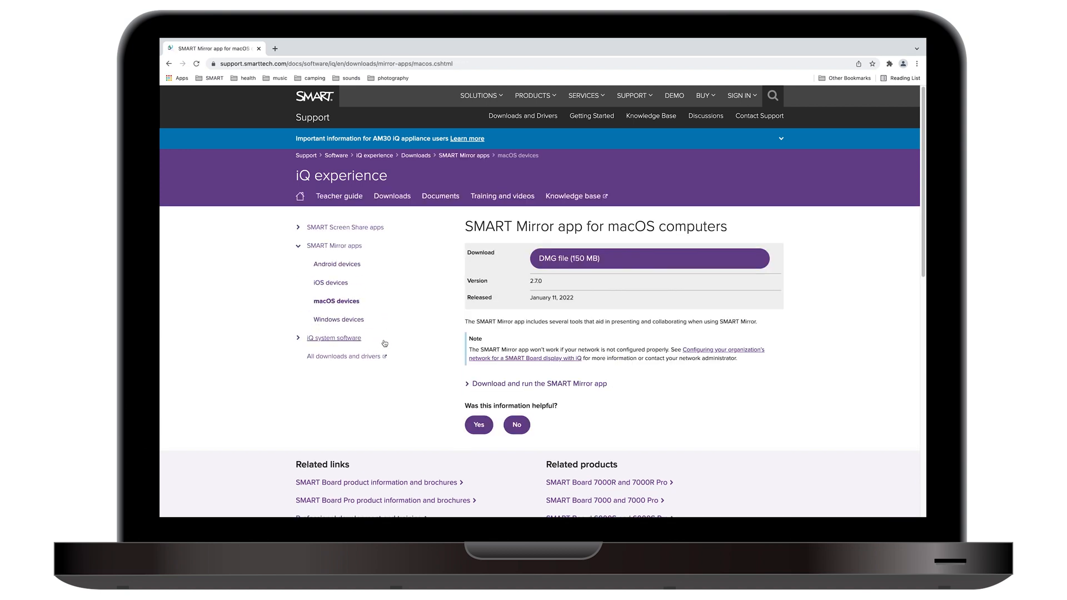
left_click(647, 258)
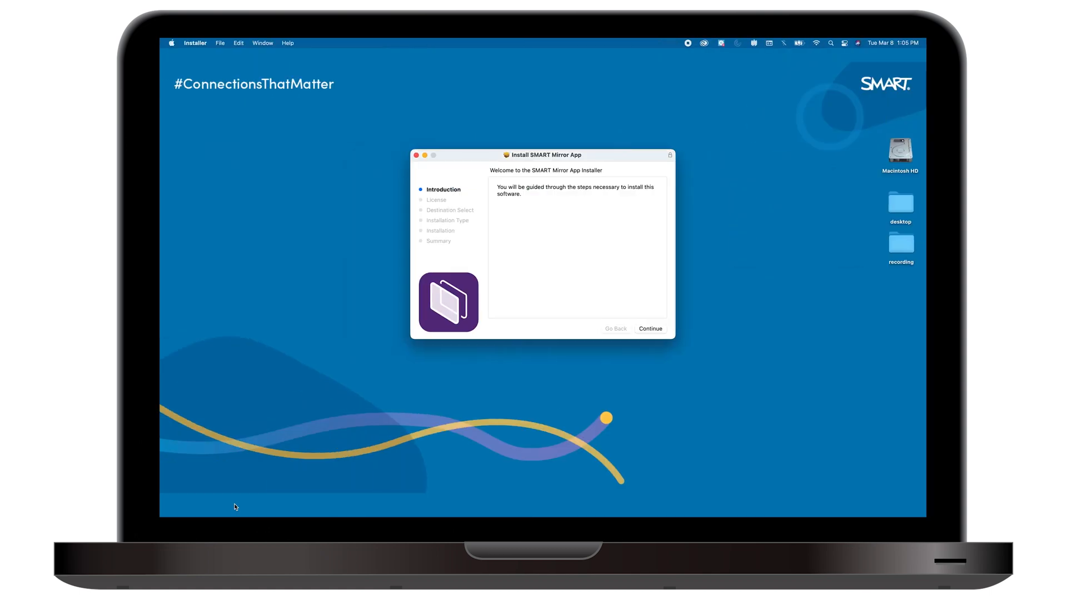
Step: Run the SMART Mirror installer through Continue, Agree to the license, finish, and close it
left_click(650, 329)
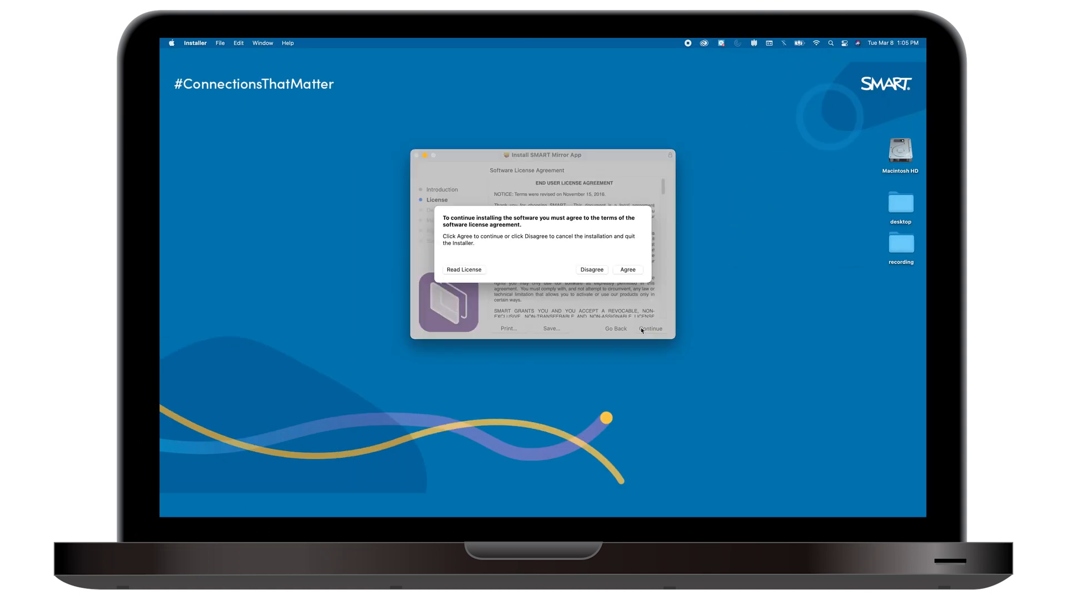
left_click(626, 268)
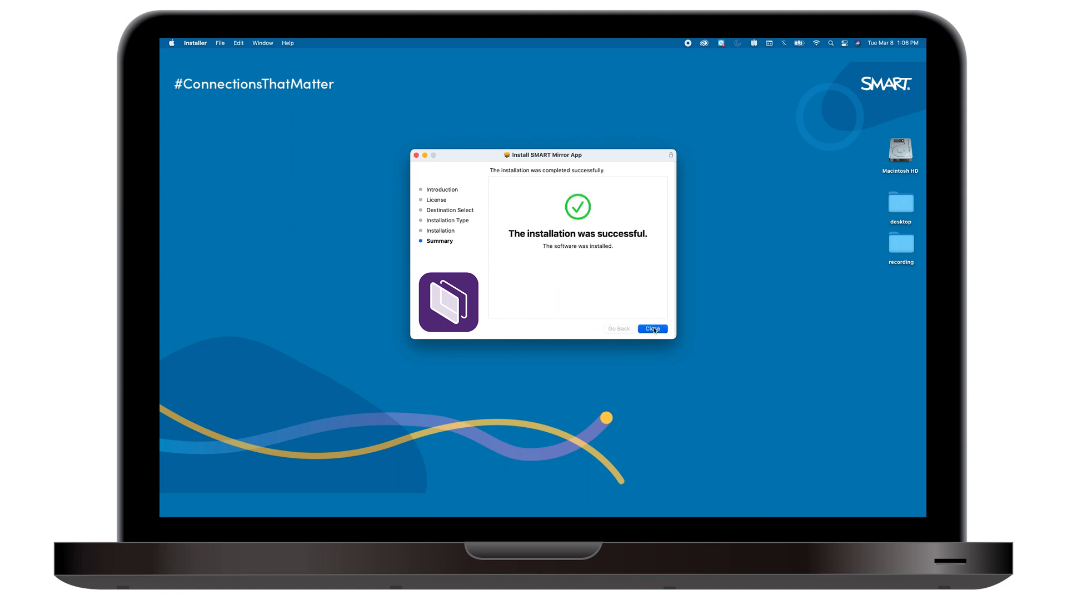
left_click(651, 329)
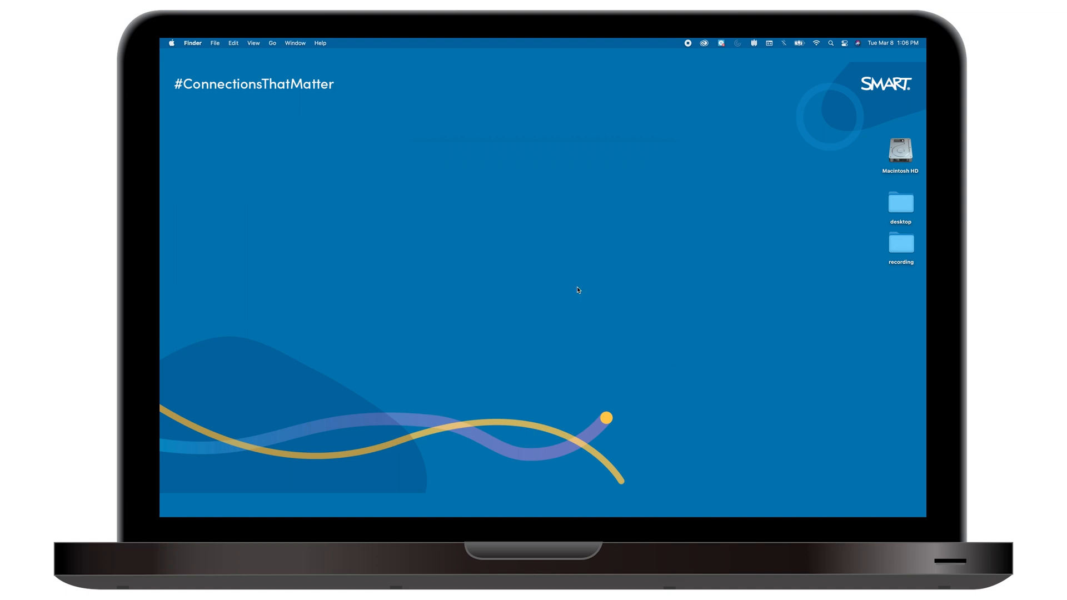
left_click(830, 43)
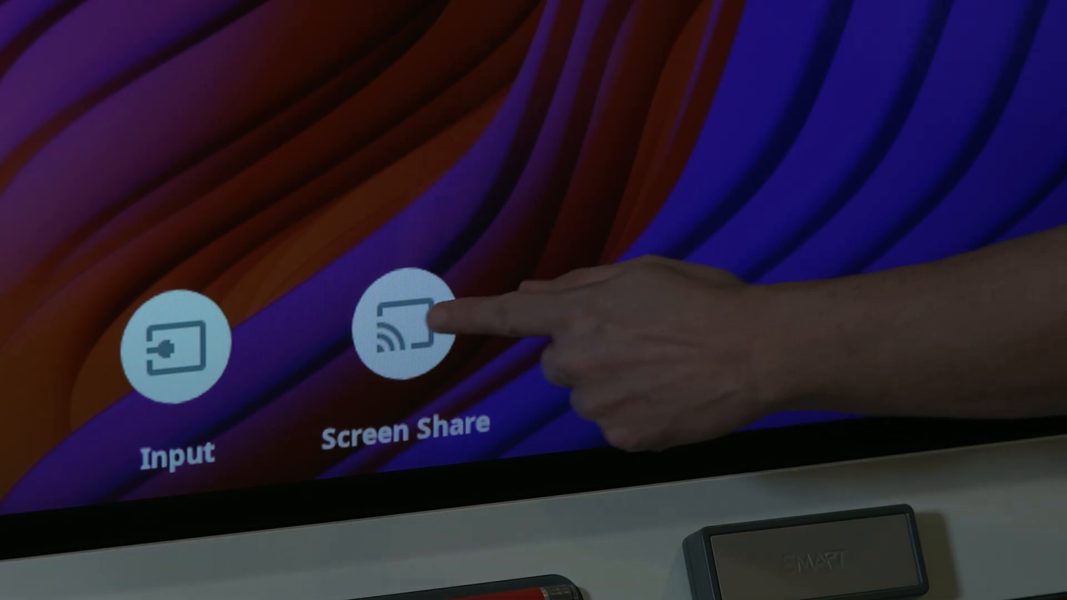
Step: Start Screen Share on the board, join session 565343 from the Mac app and share the laptop screen
left_click(404, 337)
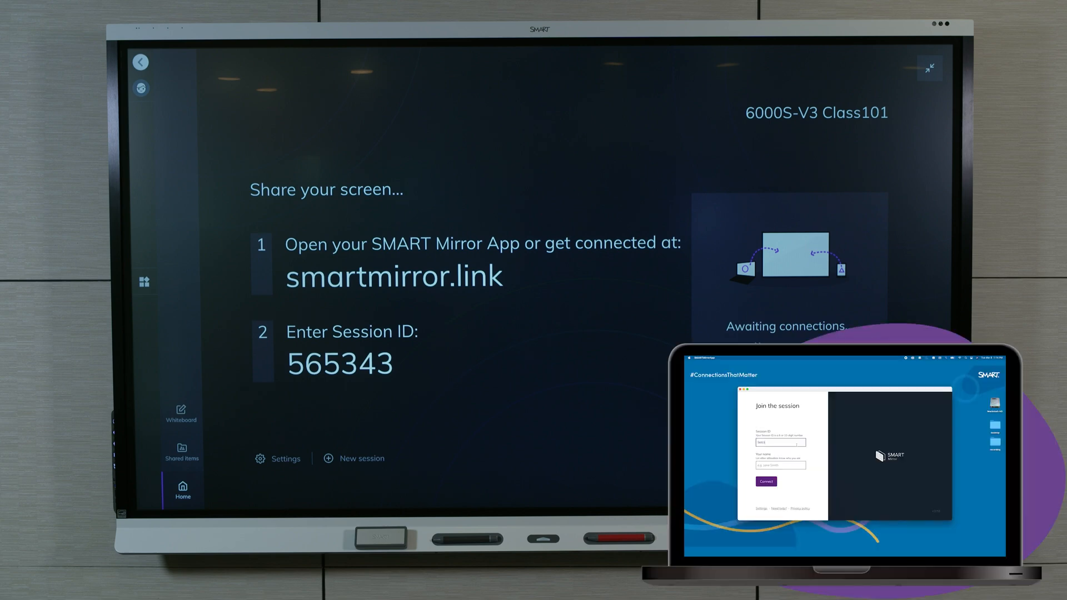
type("565343")
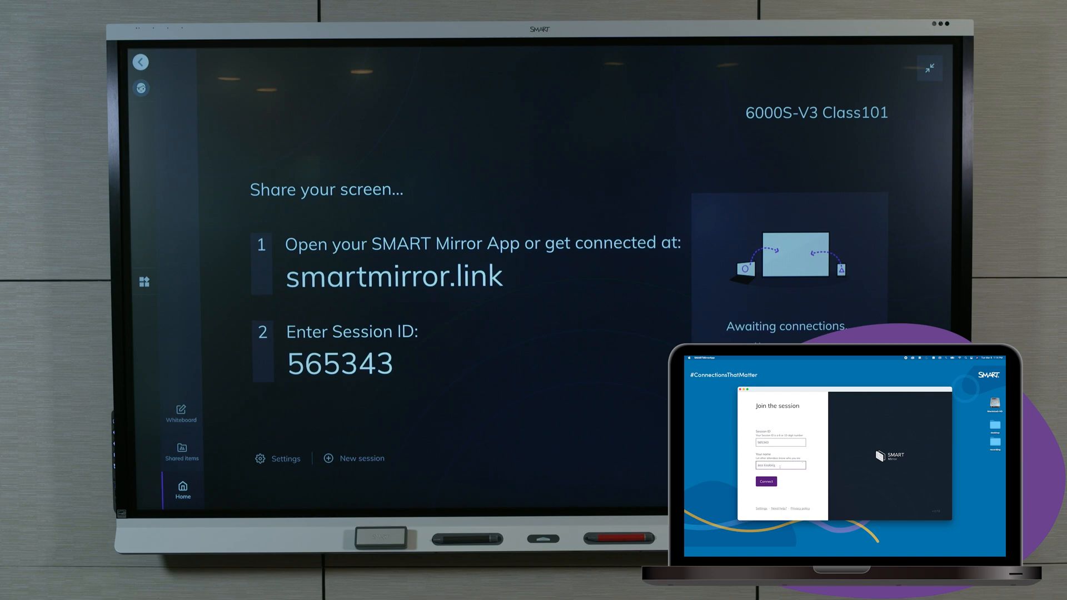
left_click(764, 481)
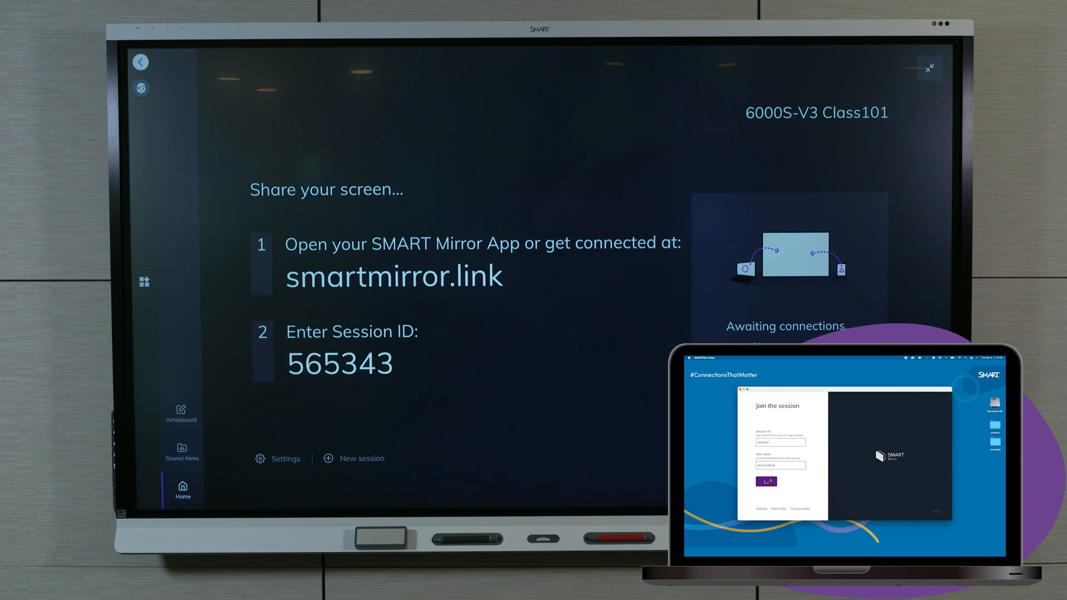
left_click(766, 481)
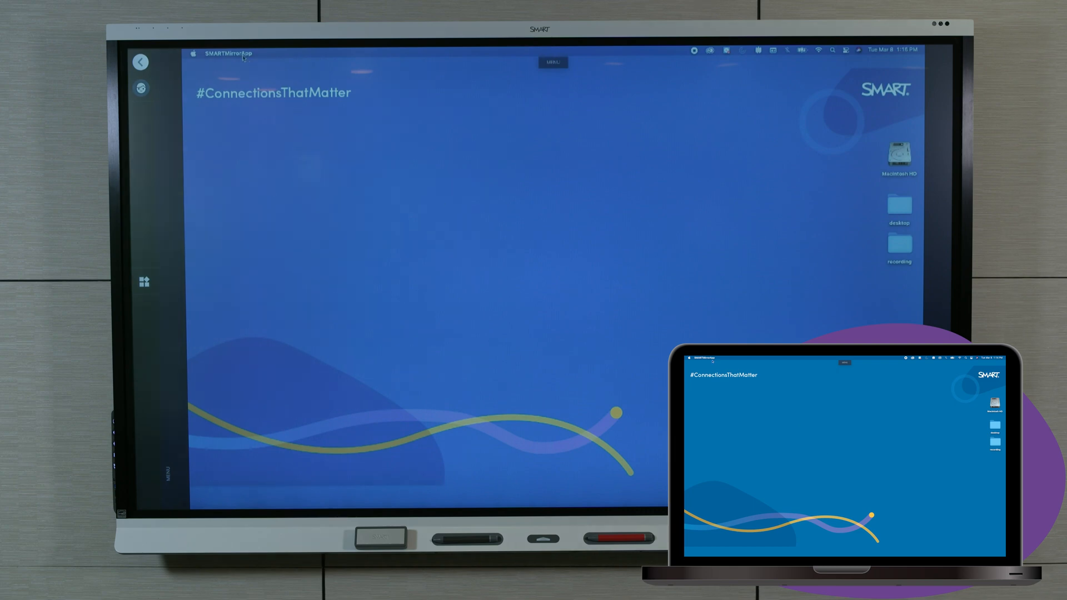
Step: Quit SMARTMirrorApp from its menu and confirm the Exit dialog to stop mirroring
left_click(228, 53)
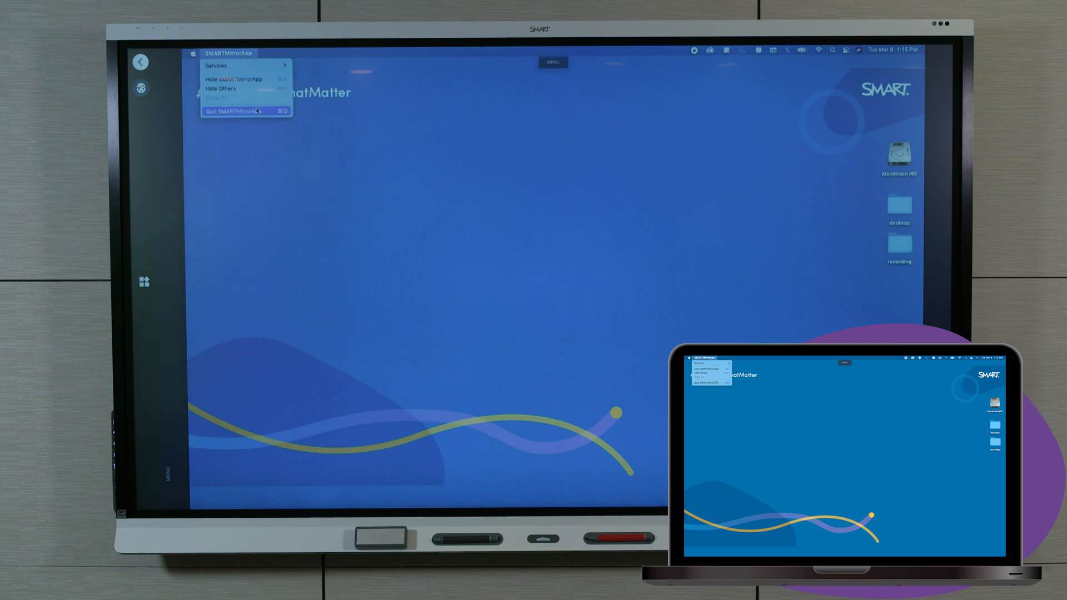
left_click(238, 112)
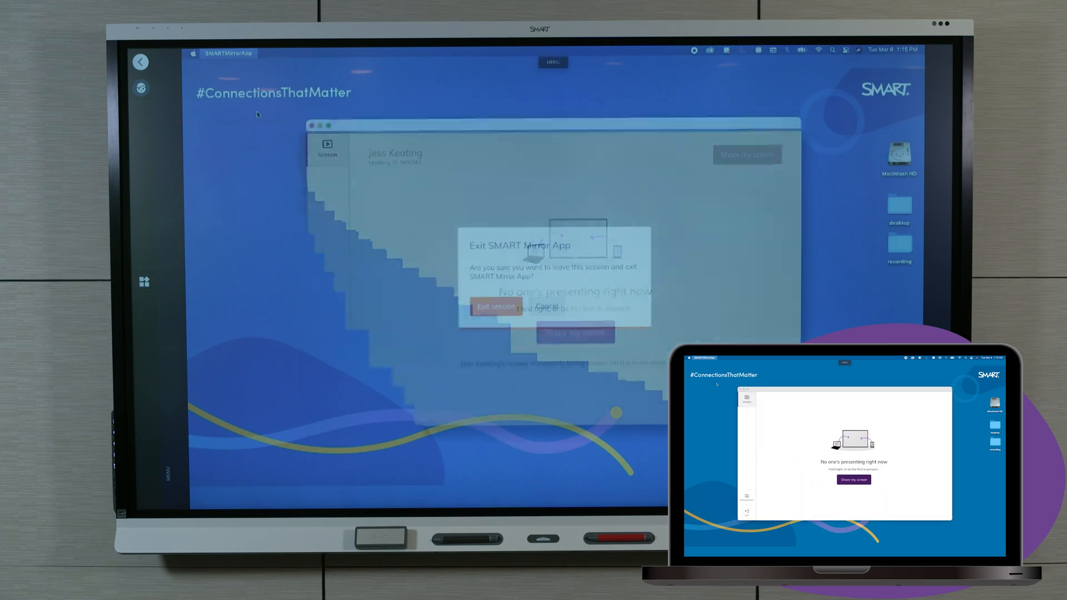
left_click(496, 307)
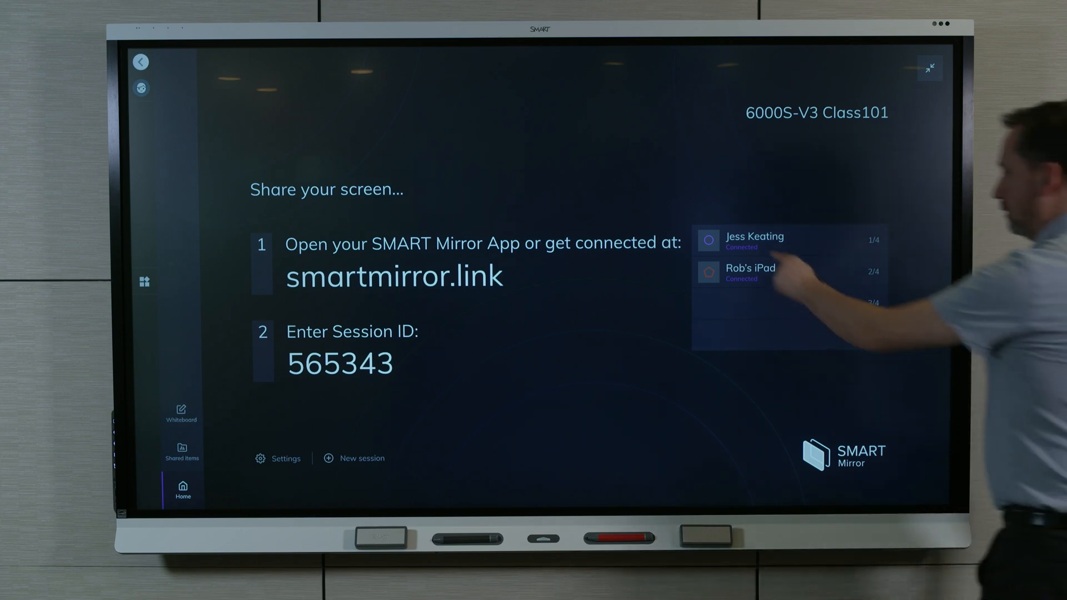
Step: Disconnect the laptop attendee from the board's connections list and confirm with Yes, disconnect
left_click(753, 237)
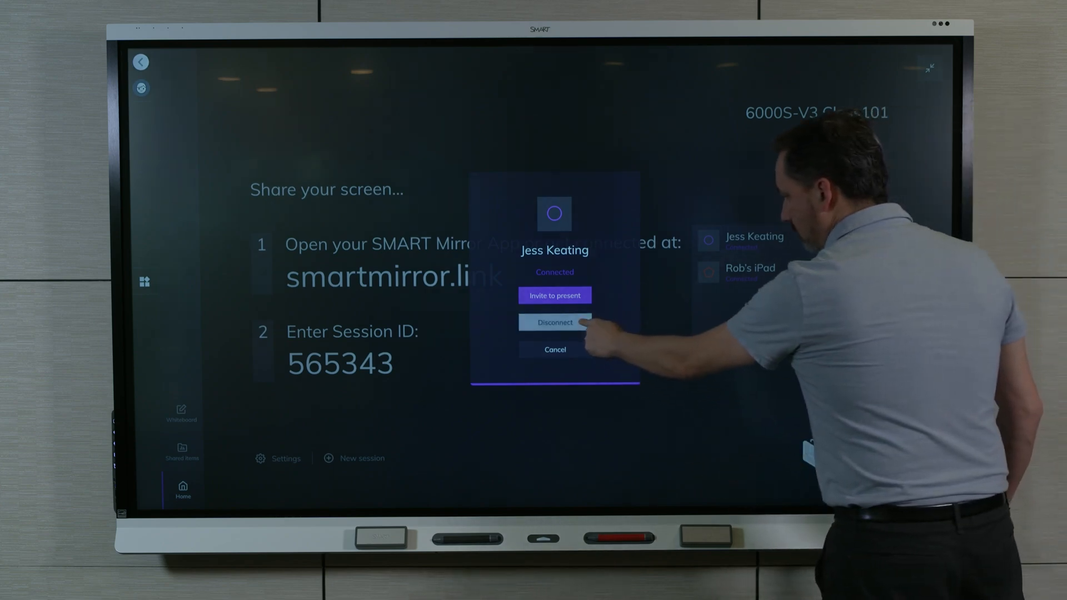
left_click(554, 323)
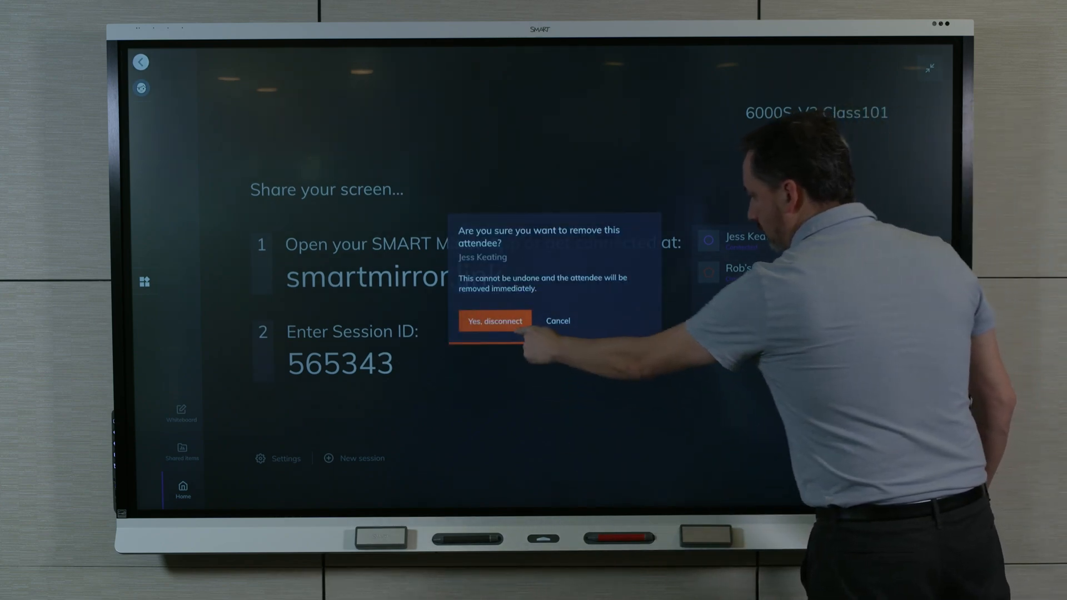
left_click(494, 320)
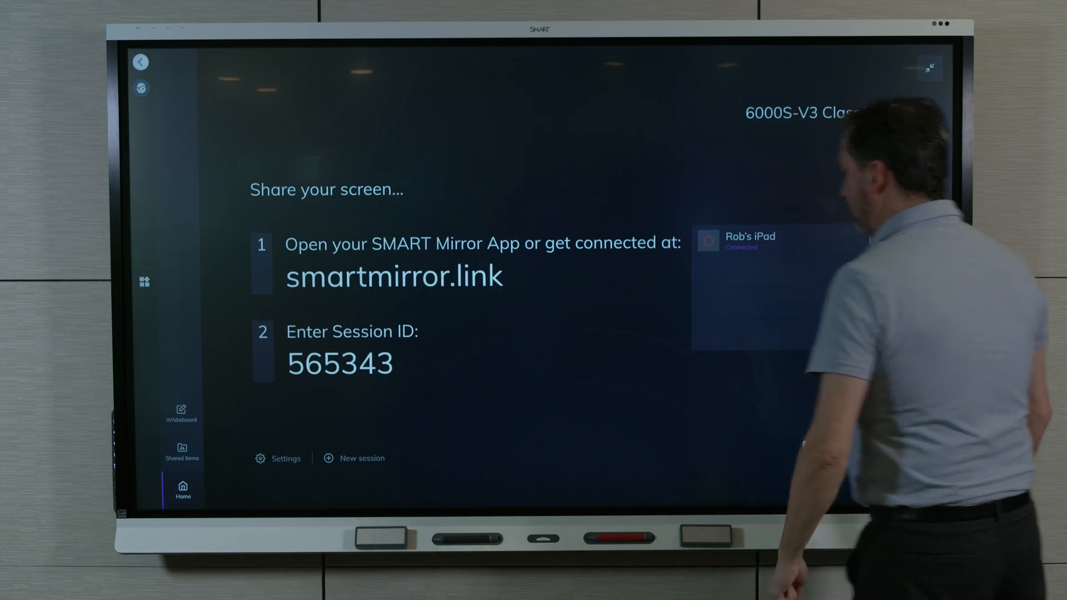